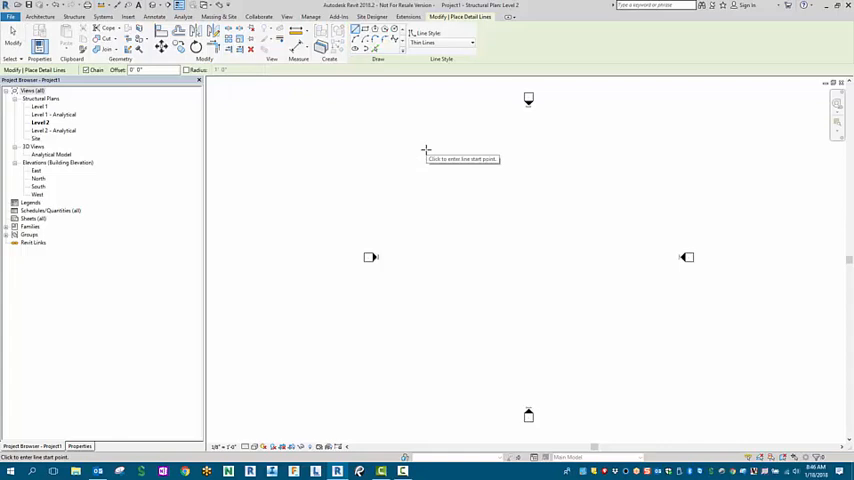
pyautogui.moveTo(426, 138)
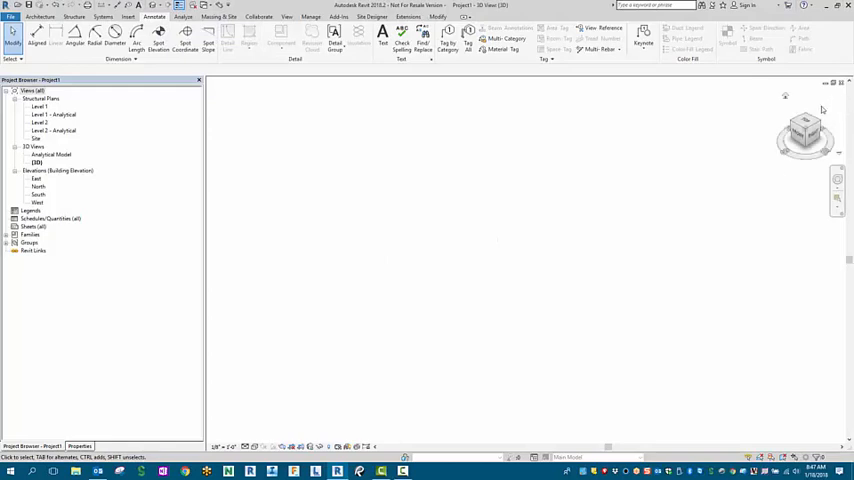
# - Reopen the structural plan showing the sketched arc alongside the 3D view
pyautogui.doubleClick(40, 122)
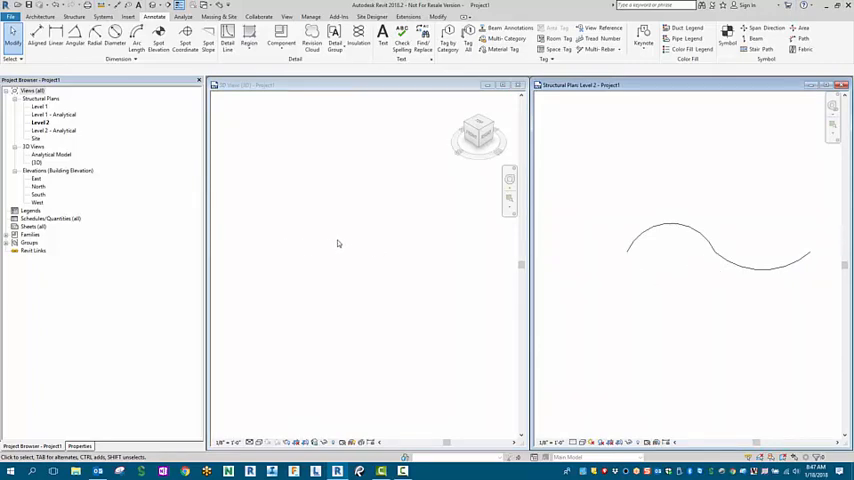
pyautogui.moveTo(690, 258)
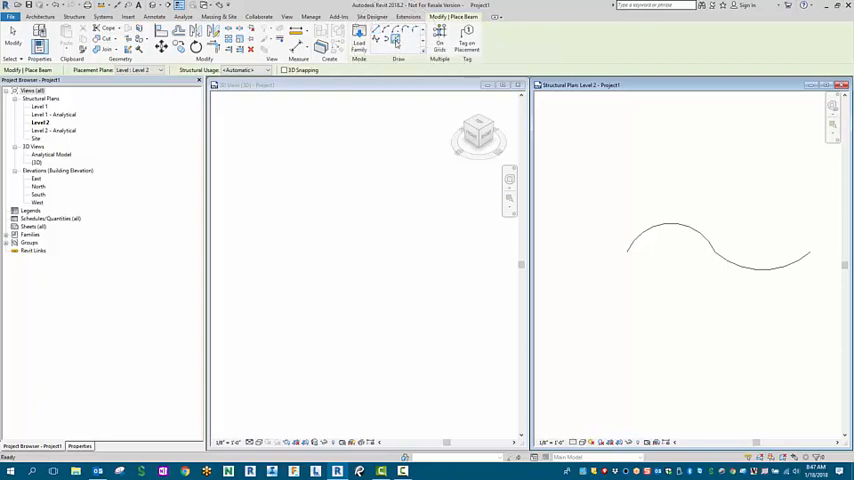
# - Pick the sketched arc model line as the curved beam's path
pyautogui.click(670, 236)
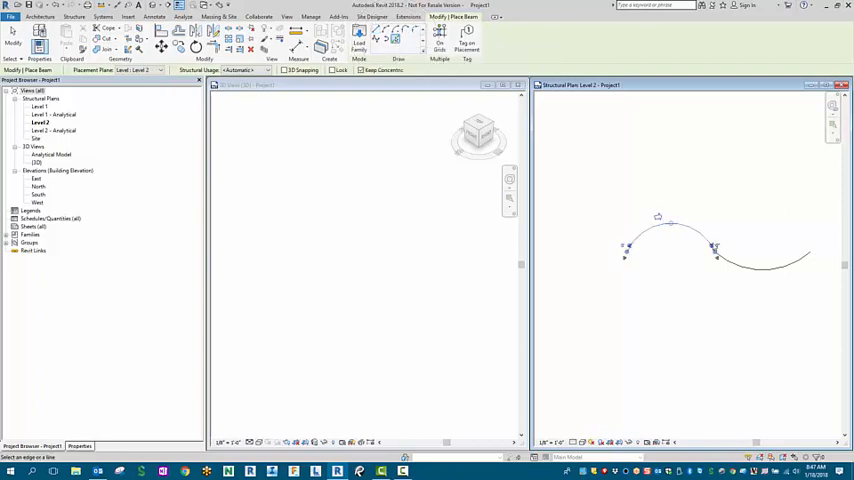